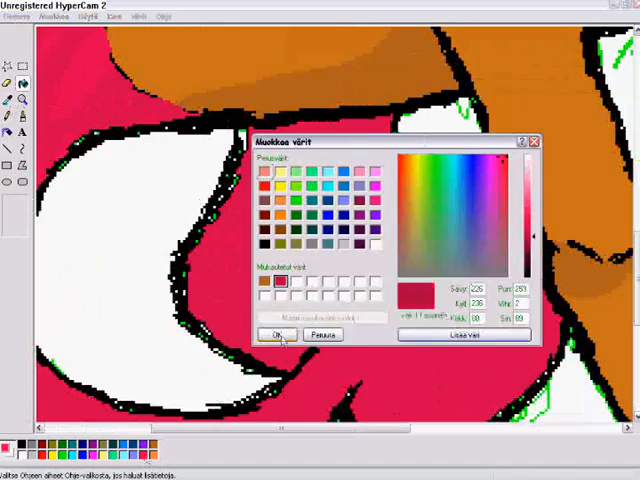
- Adjust the custom colour toward a pale greyish-white shade in Edit Colors
left_click(276, 332)
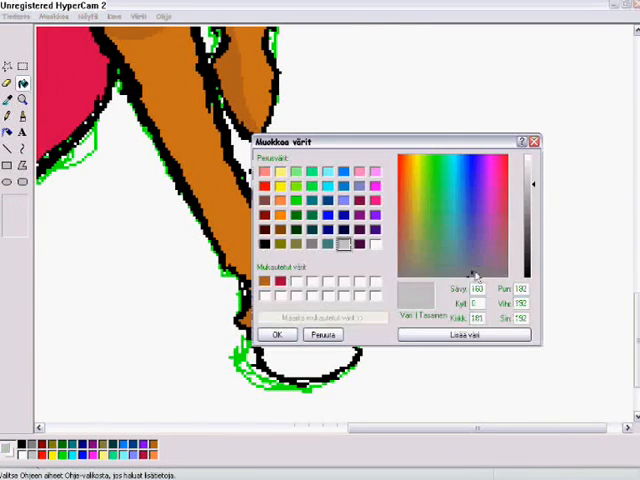
- Confirm the pale white colour and fill the wing feathers beside the brown body
left_click(278, 334)
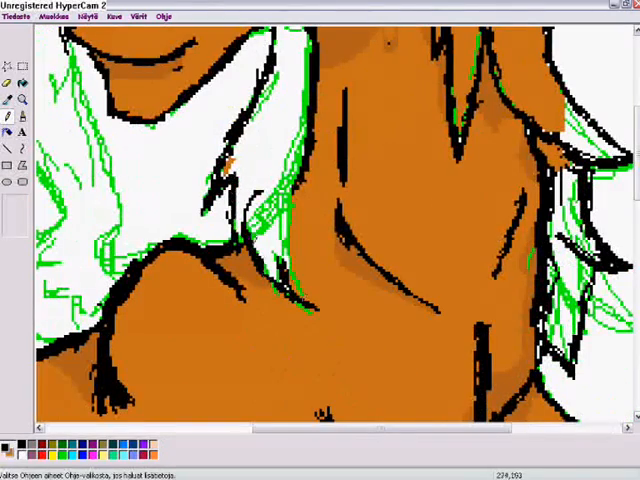
- Mix a pale pink in Edit Colors and tint the white wings with it
scroll("right", 3)
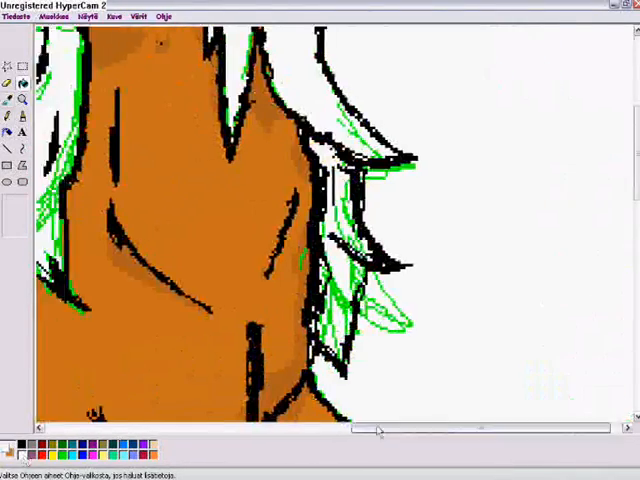
left_click(38, 16)
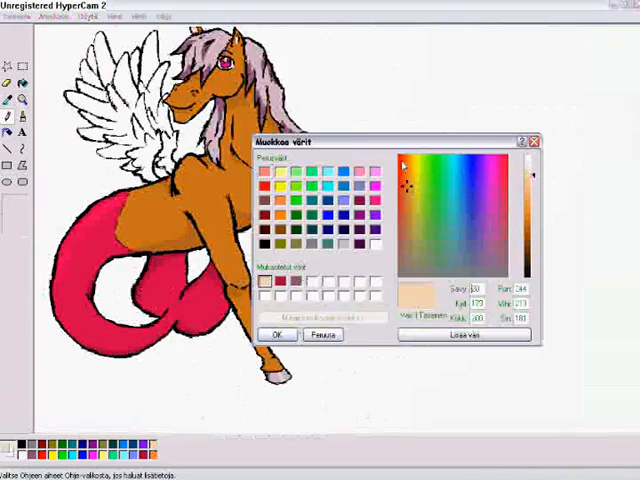
left_click(276, 334)
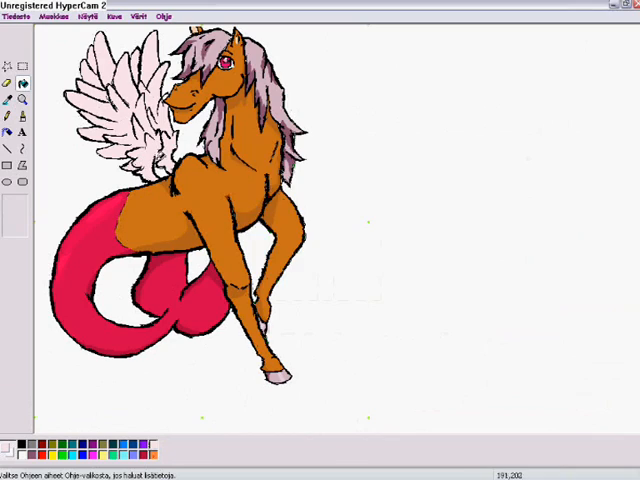